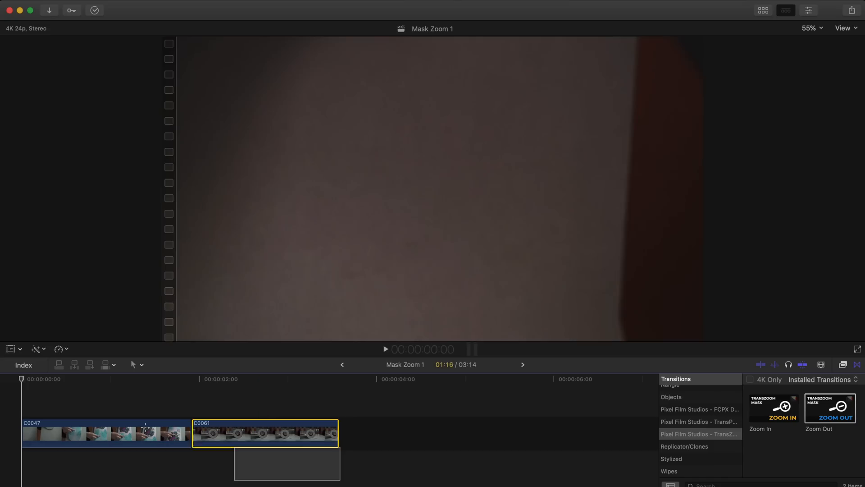
# Add the TransZoom Mask Zoom Out transition between C0047 and C0061.
pyautogui.click(386, 349)
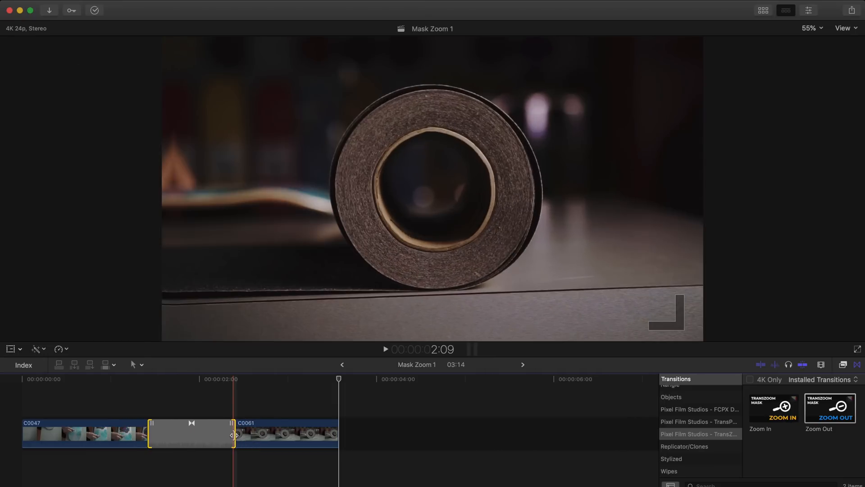
pyautogui.click(218, 379)
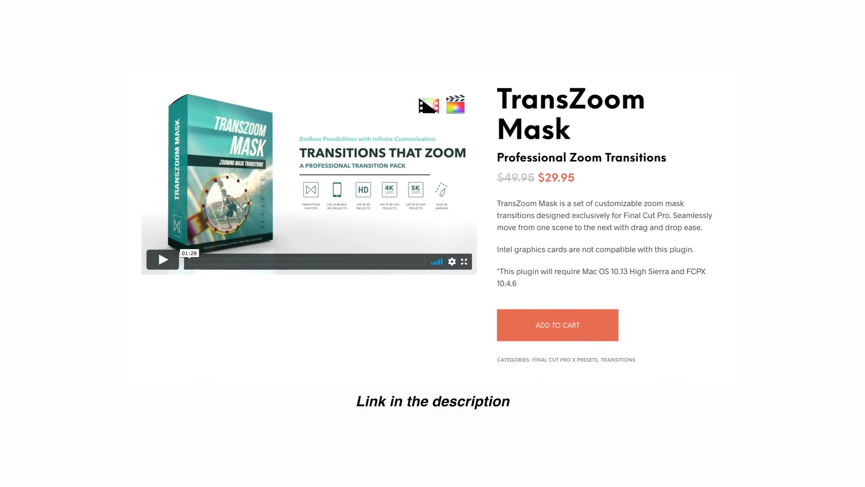
# Scroll down the TransZoom Mask product page to view its price and description.
pyautogui.scroll(-3)
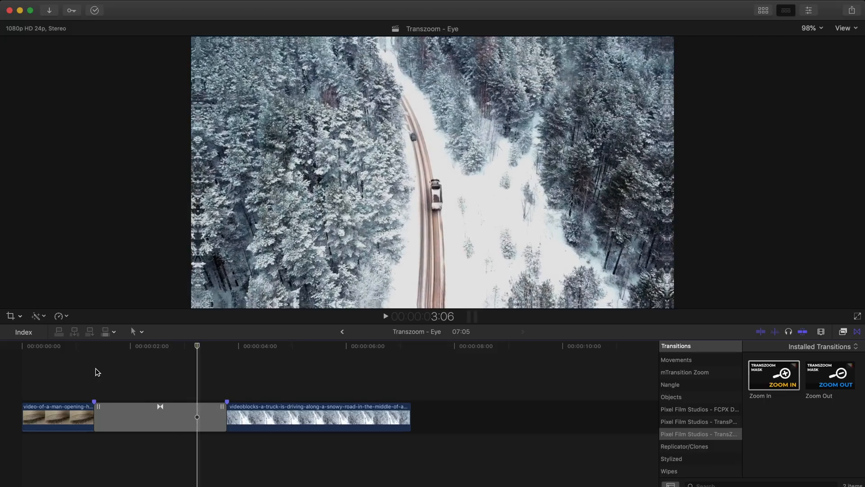
# Select the Zoom In transition to show its Pixel Film Studios settings.
pyautogui.click(132, 346)
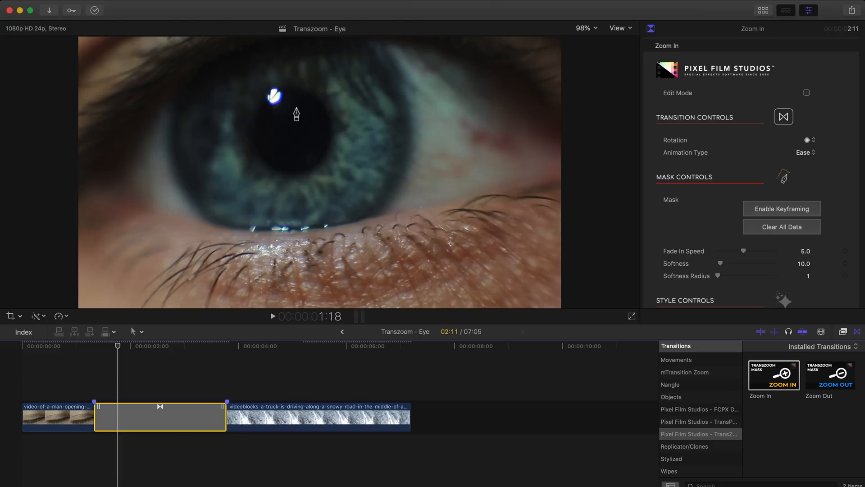
pyautogui.moveTo(288, 104)
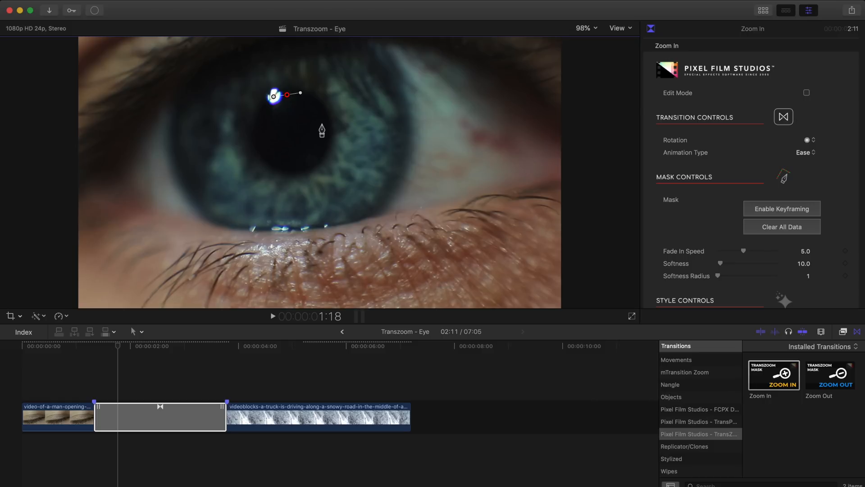
# Curve the mask outline around the pupil and close the shape.
pyautogui.moveTo(301, 94); pyautogui.dragTo(323, 119)
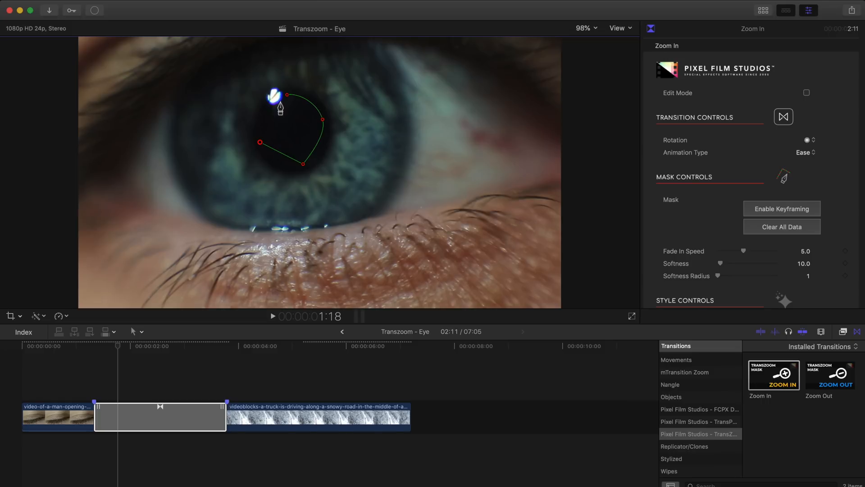
pyautogui.click(303, 164)
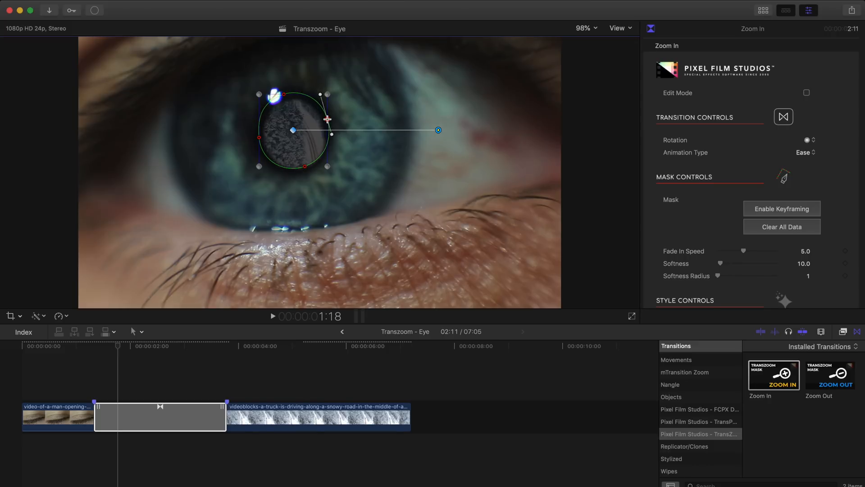
# Scroll the inspector to set mask Softness to 200 and Softness Radius to 2.
pyautogui.scroll(-3)
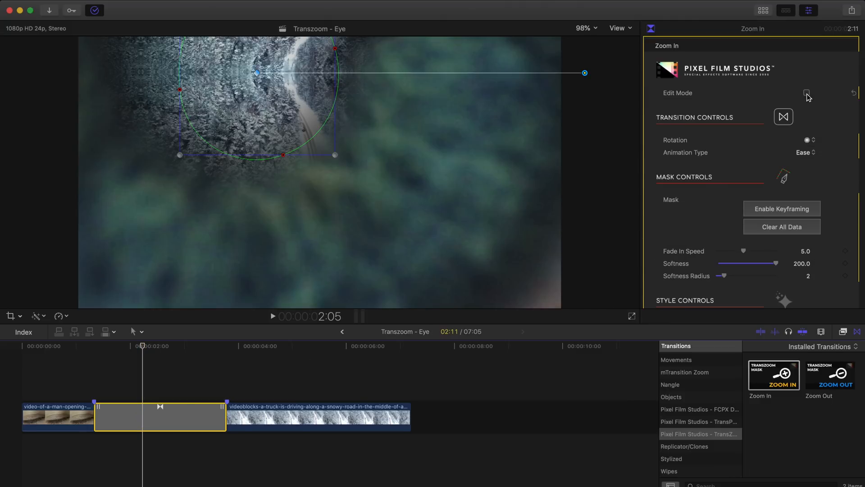
# Use Edit Mode to move the zoom target onto the snowy road near the car.
pyautogui.click(806, 93)
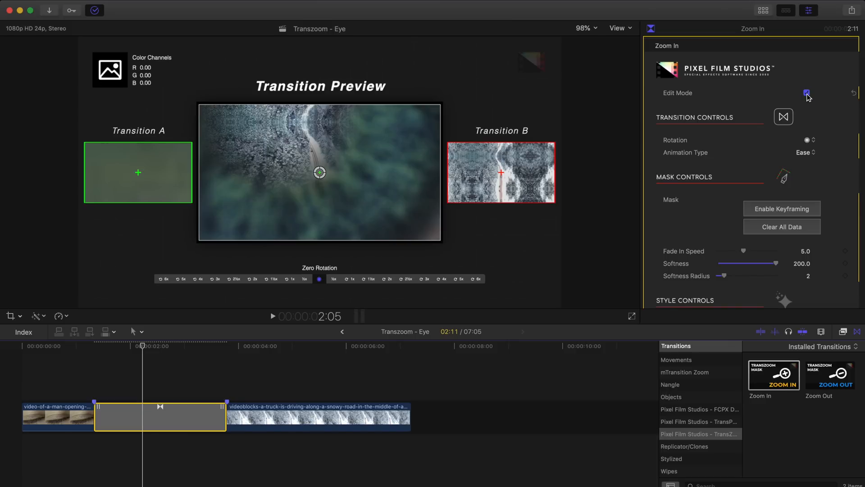
pyautogui.click(806, 93)
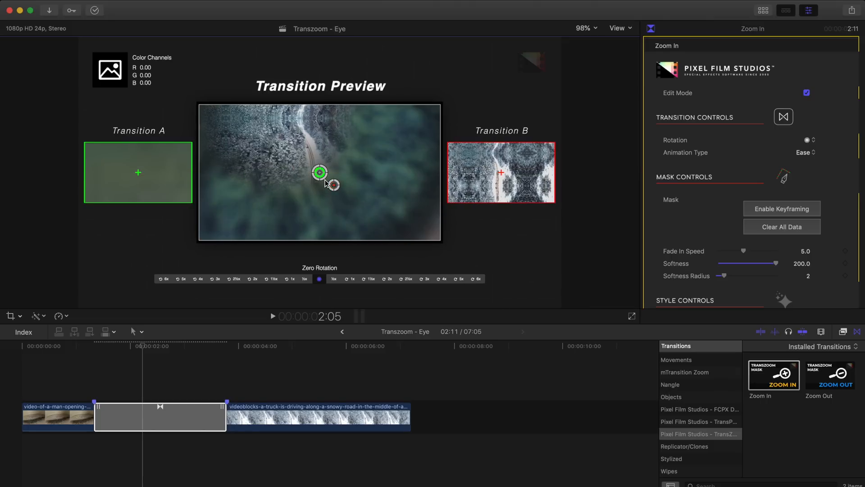
pyautogui.moveTo(320, 172); pyautogui.dragTo(302, 155)
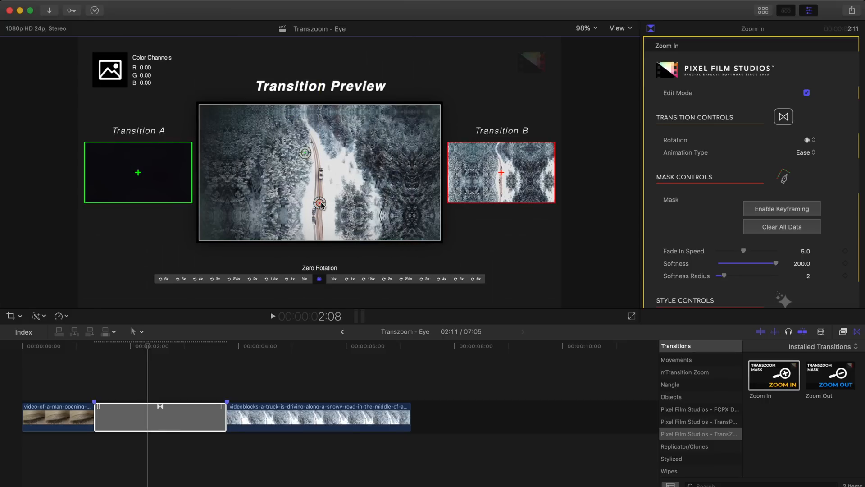
pyautogui.click(806, 93)
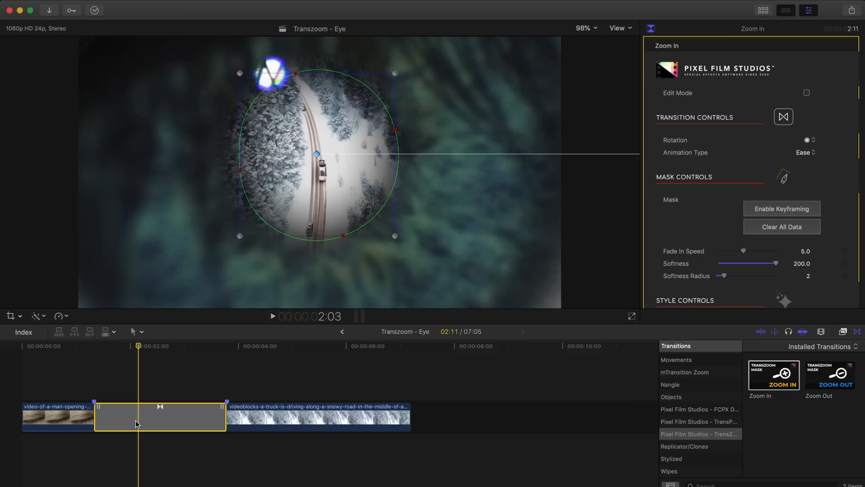
pyautogui.moveTo(822, 150)
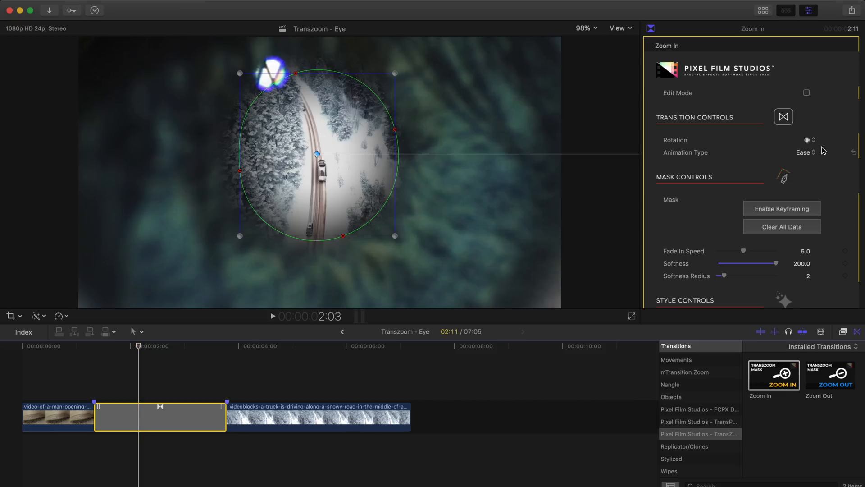
# Set the zoom Rotation to ½x clockwise.
pyautogui.click(811, 139)
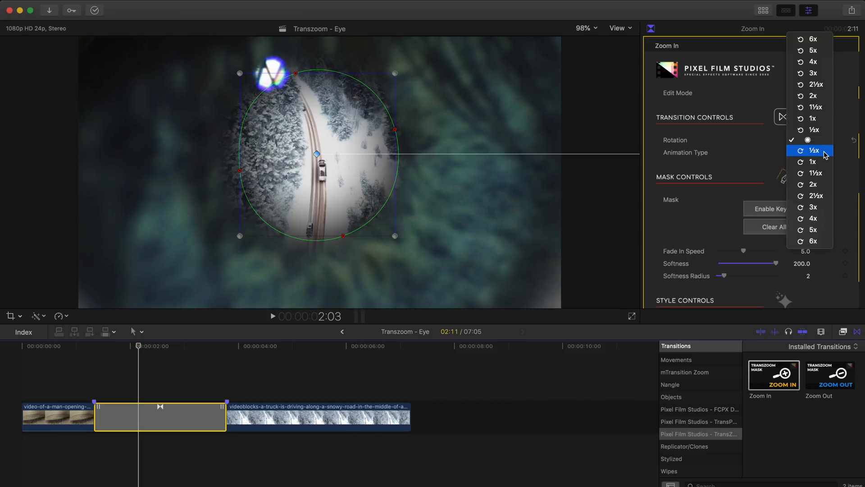
pyautogui.click(816, 151)
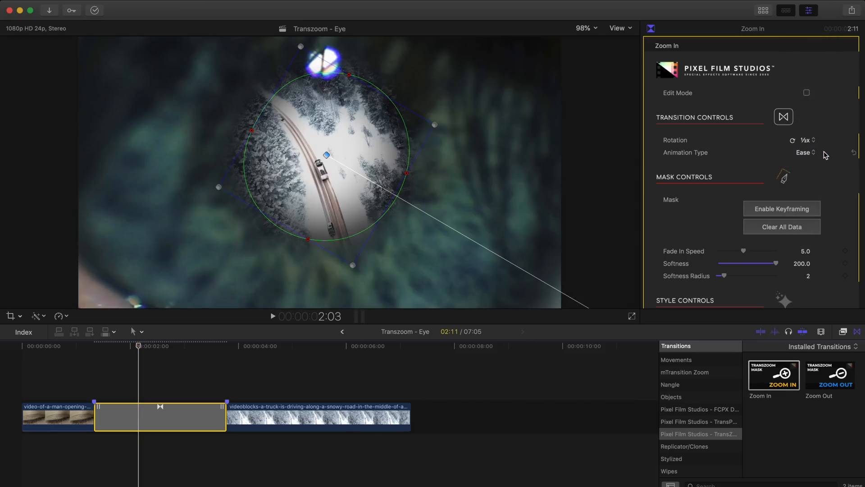
pyautogui.moveTo(743, 254)
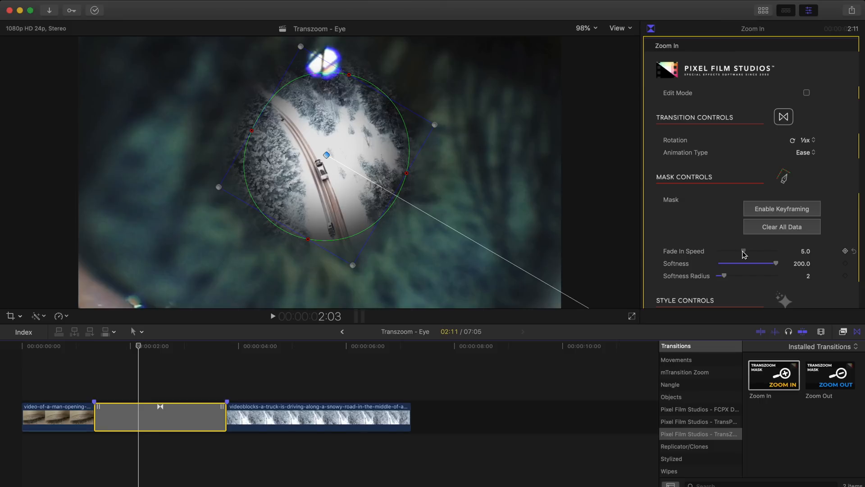